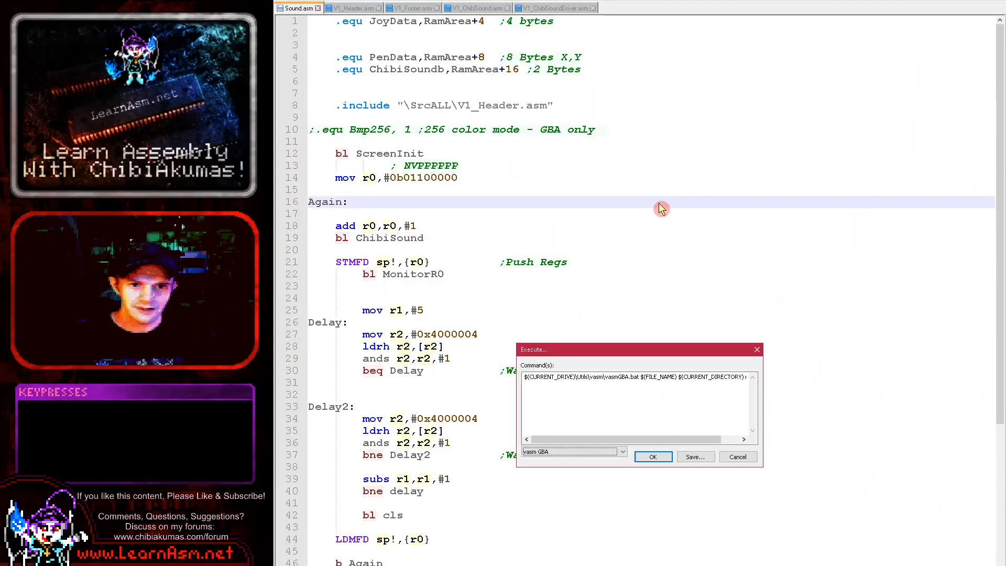
Assemble and run the sound demo in DeSmuME, then close the emulator
click(653, 456)
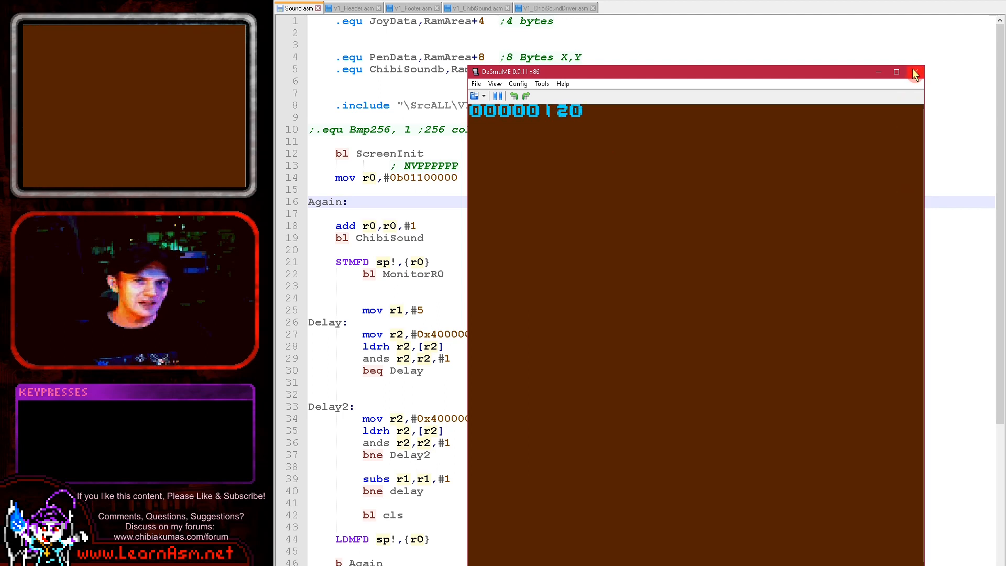
click(915, 71)
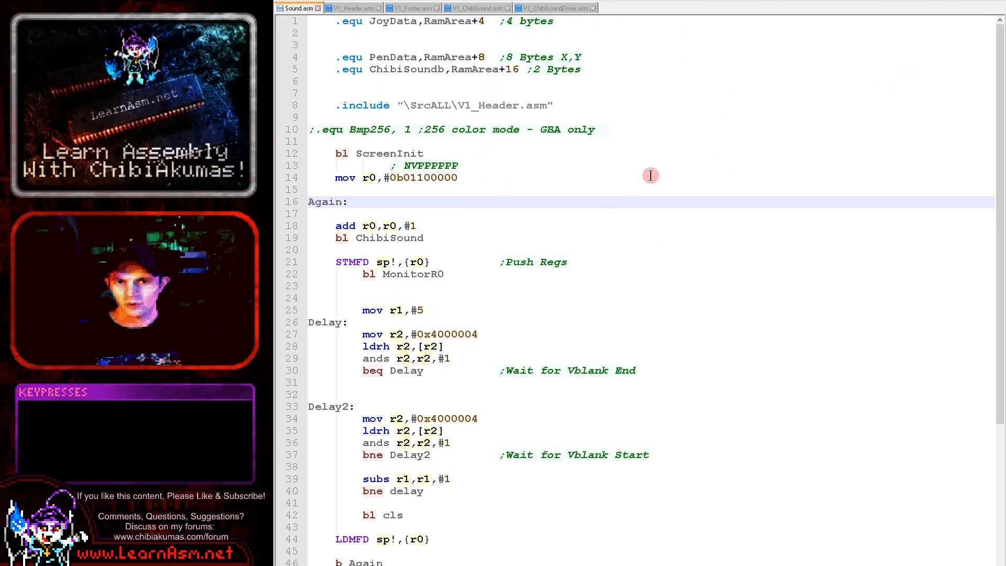
double_click(423, 179)
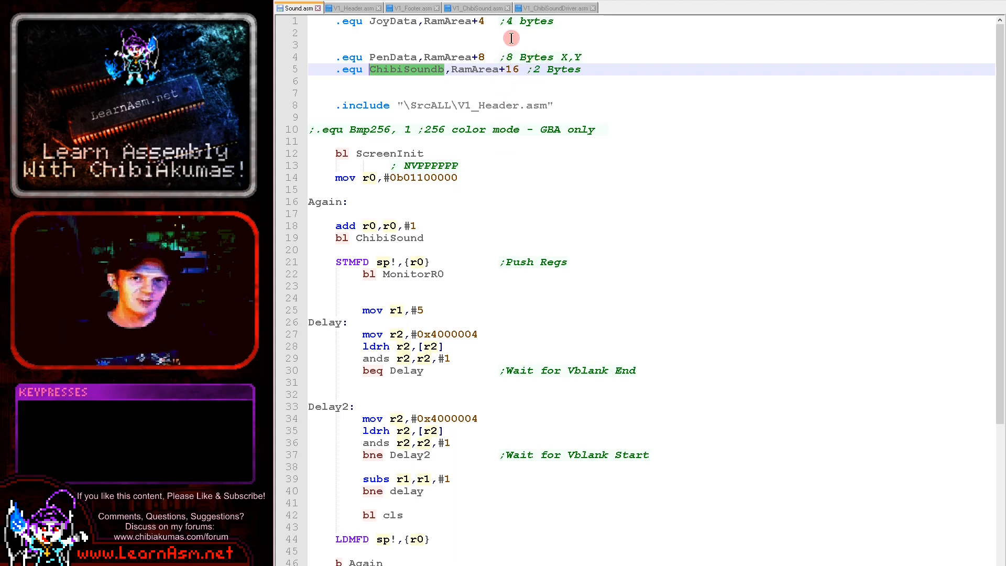
Switch to V1_ChibiSound.asm to view the routine sending settings to ARM7
click(474, 7)
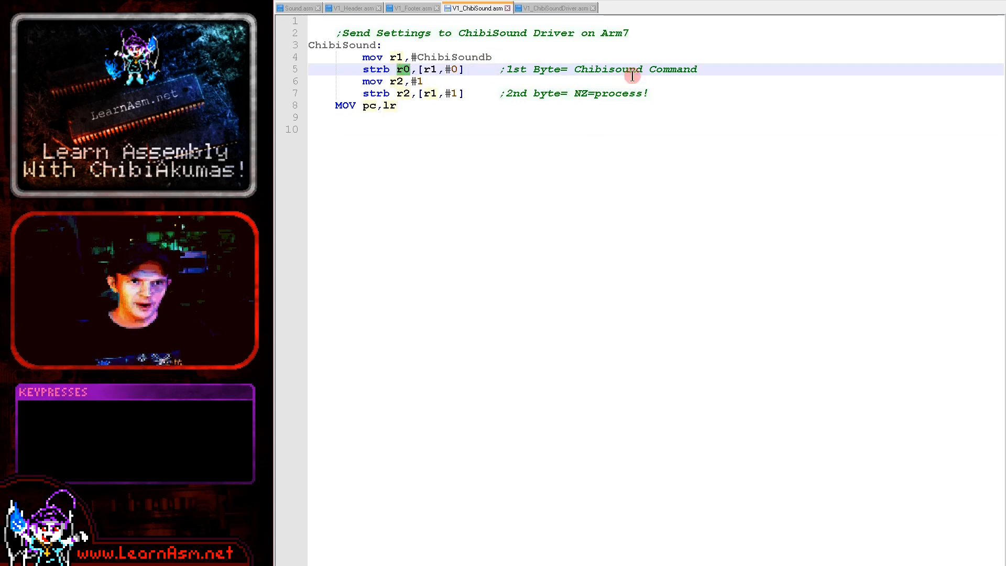
mouse_move(627, 56)
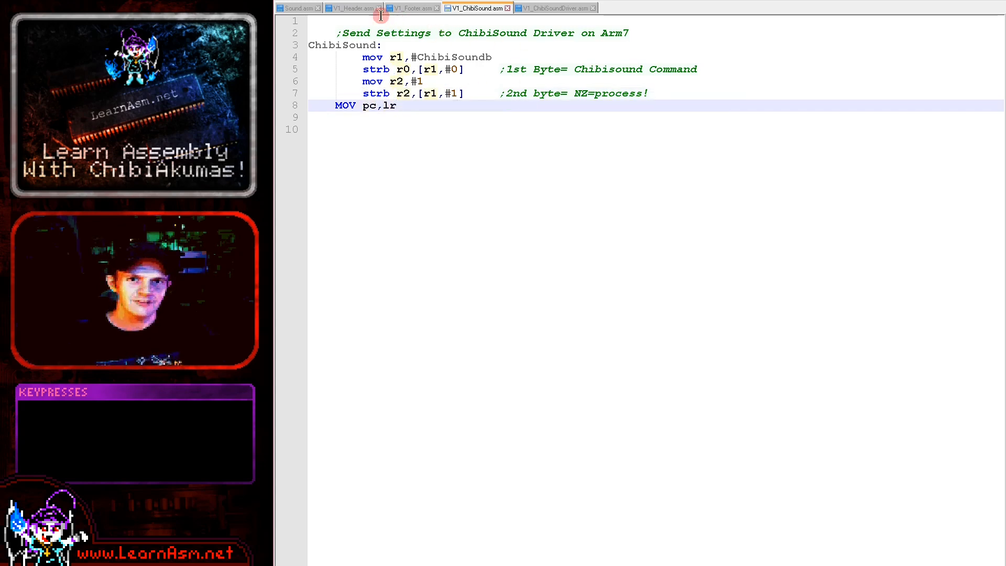
View the ARM7 addresses in V1_Header.asm, then the ARM7 loop in V1_Footer.asm
click(353, 7)
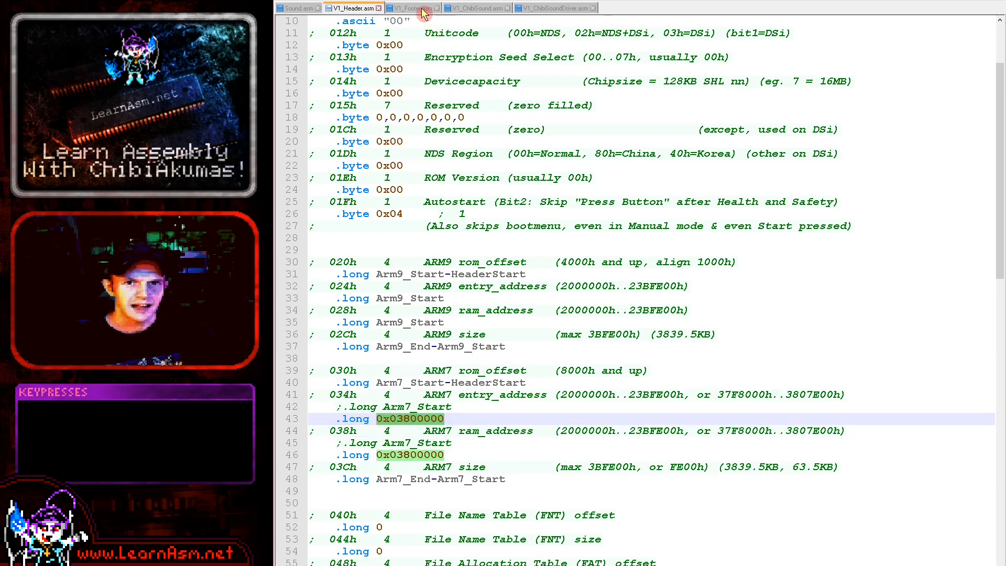
click(412, 7)
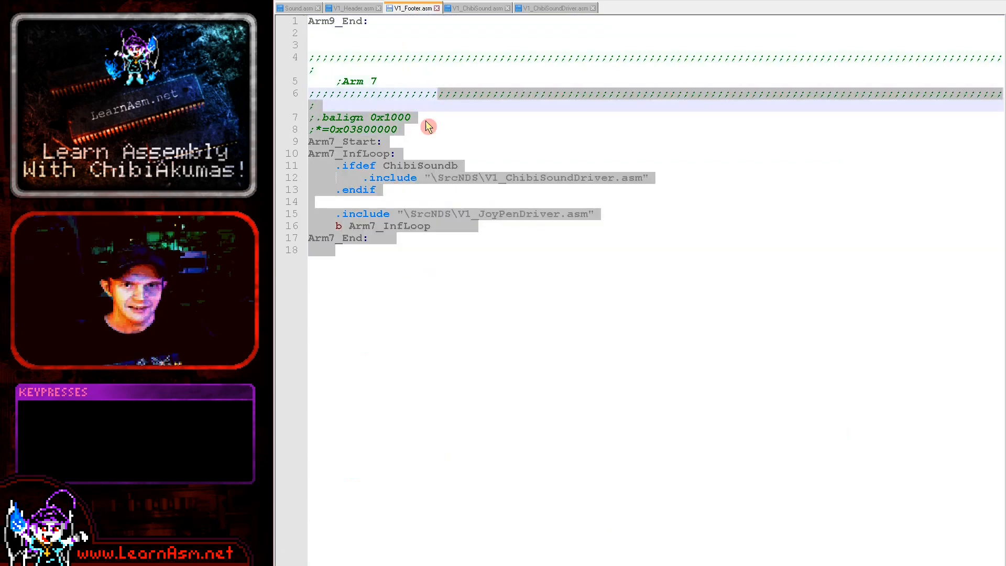
mouse_move(638, 199)
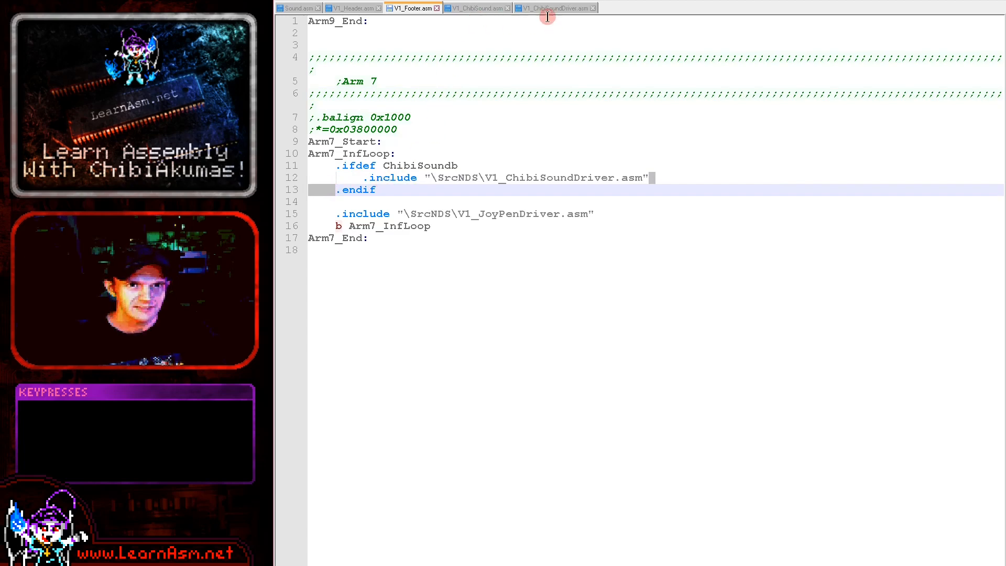
View V1_ChibiSoundDriver.asm and pick out the ChibiSoundDriverDone label in its mute routine
click(556, 7)
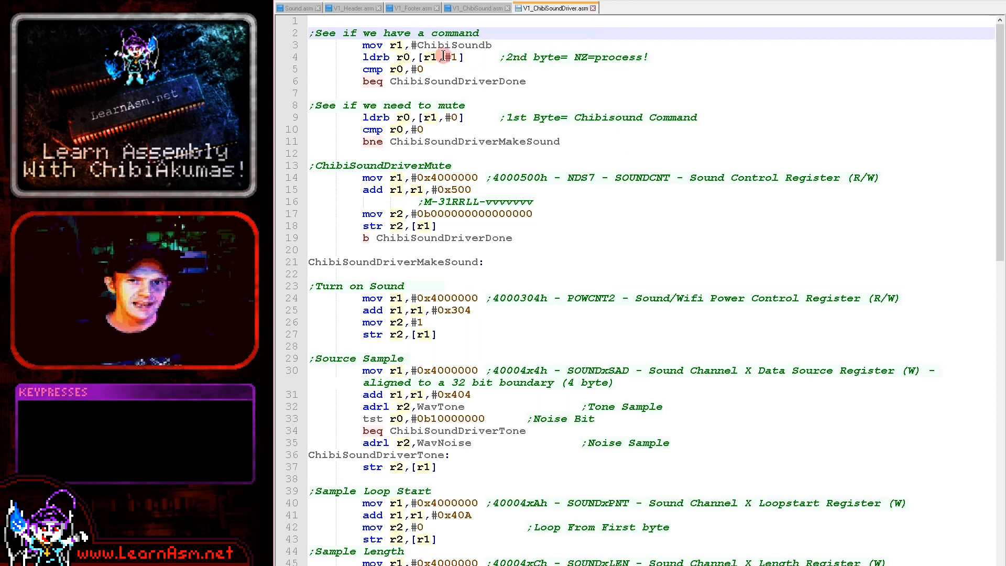
double_click(453, 45)
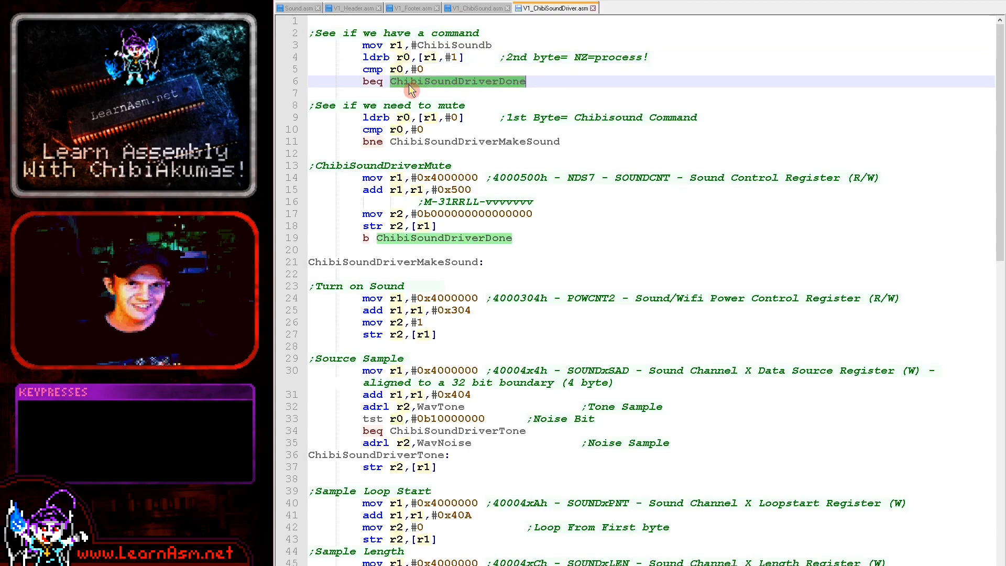
scroll(down, 3)
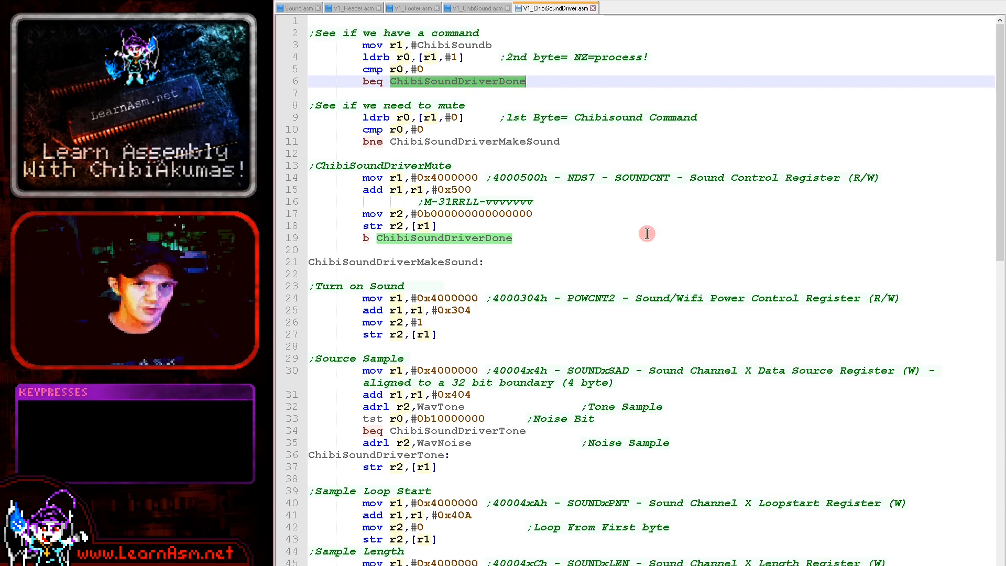
mouse_move(509, 108)
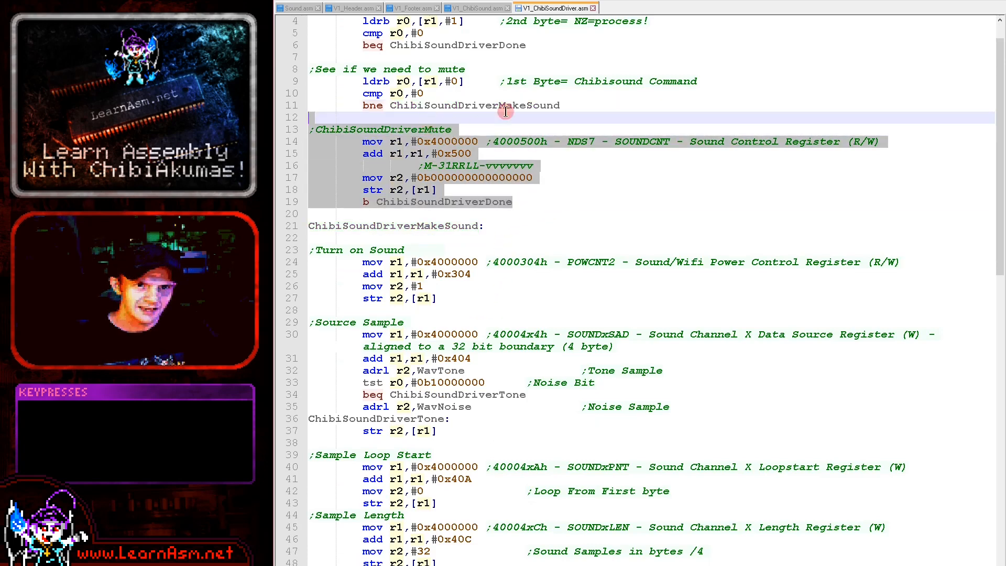
double_click(474, 105)
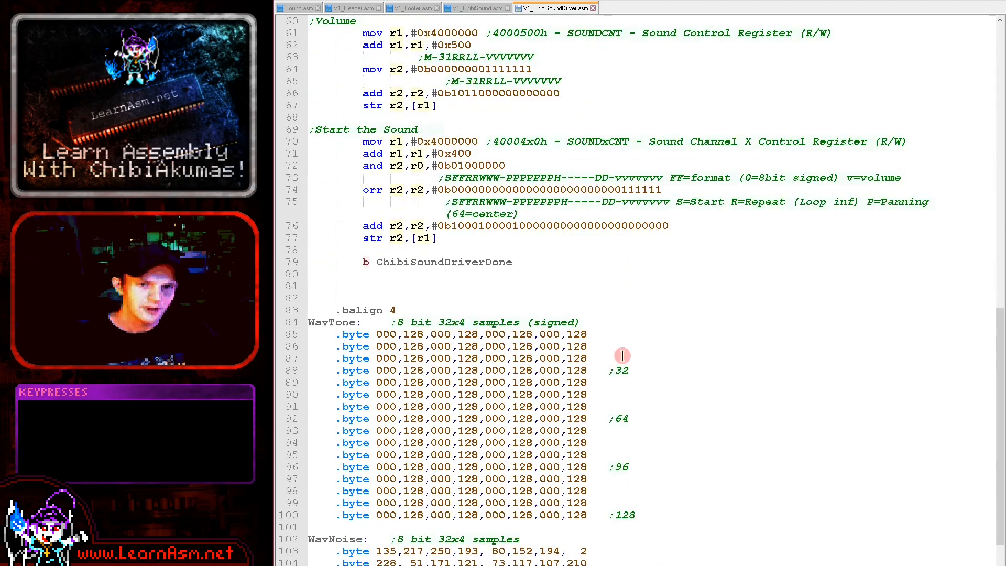
scroll(down, 3)
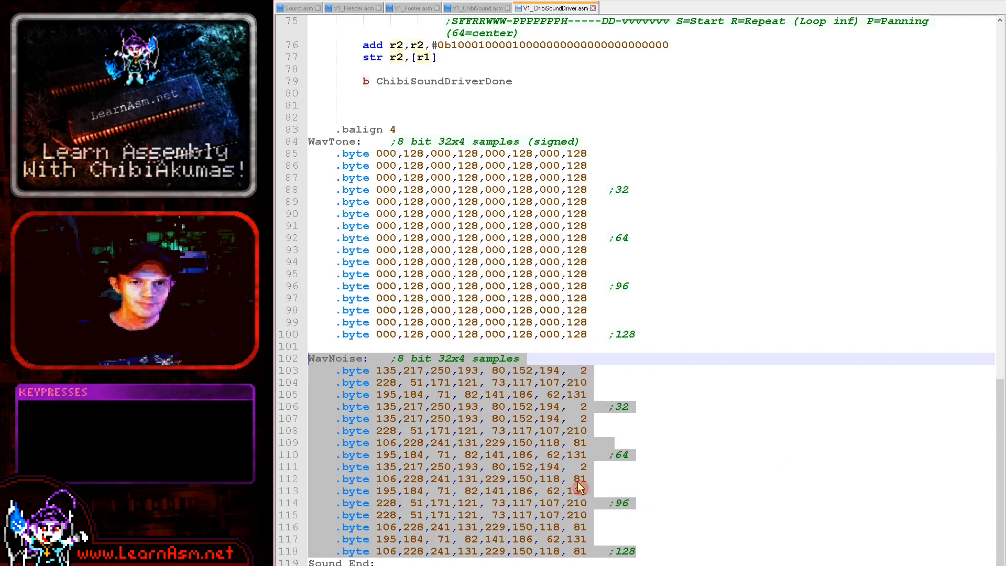
click(632, 539)
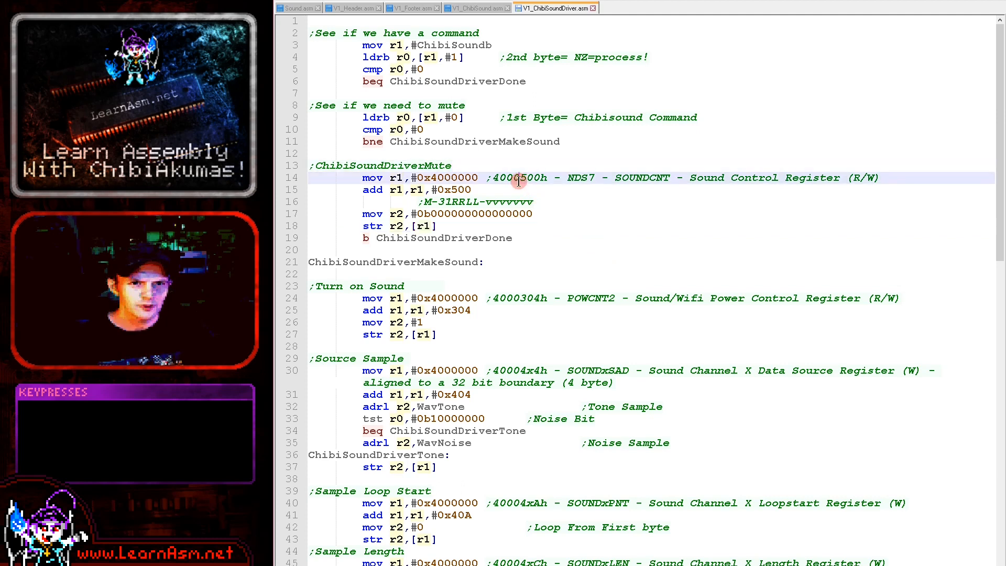
double_click(518, 178)
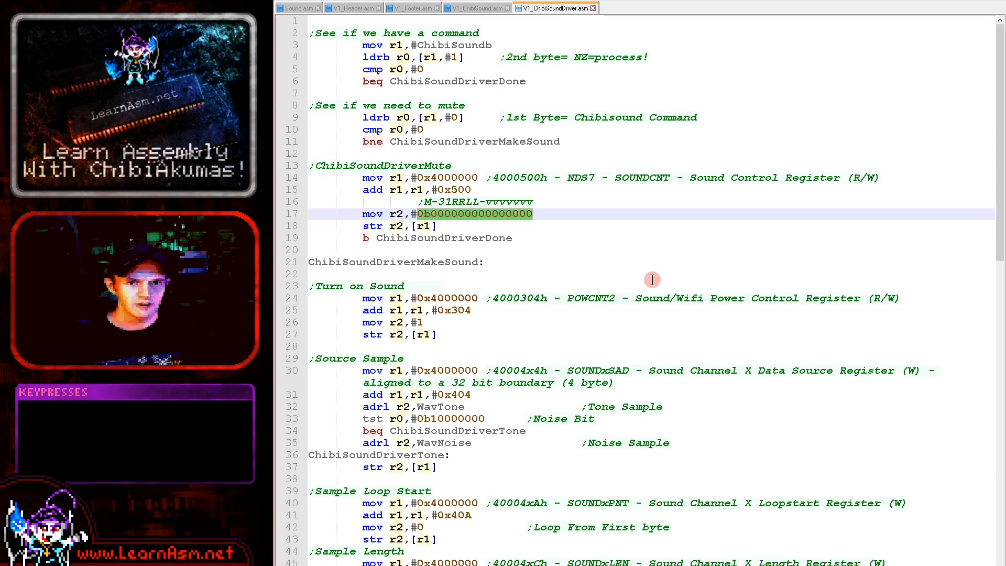
mouse_move(534, 246)
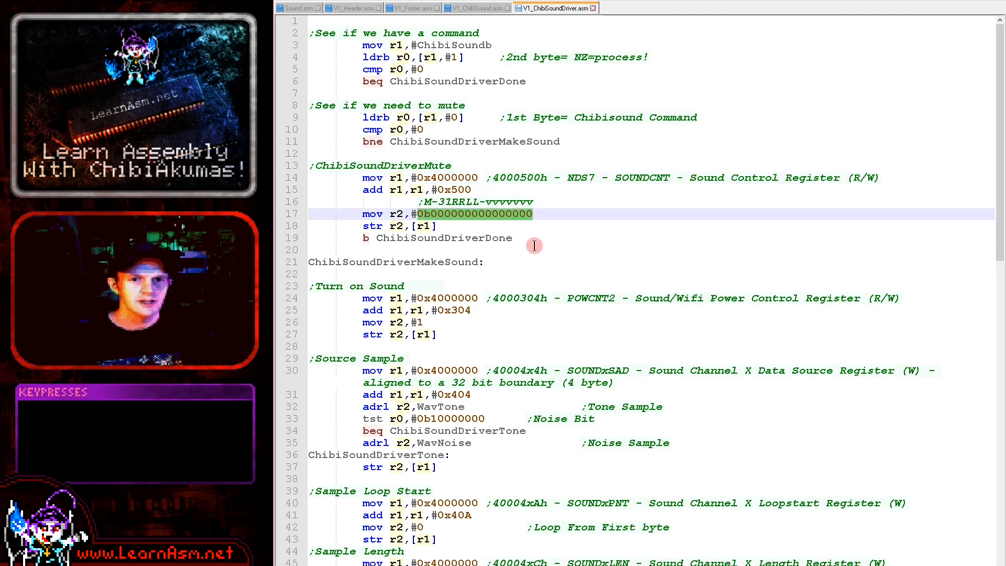
scroll(down, 3)
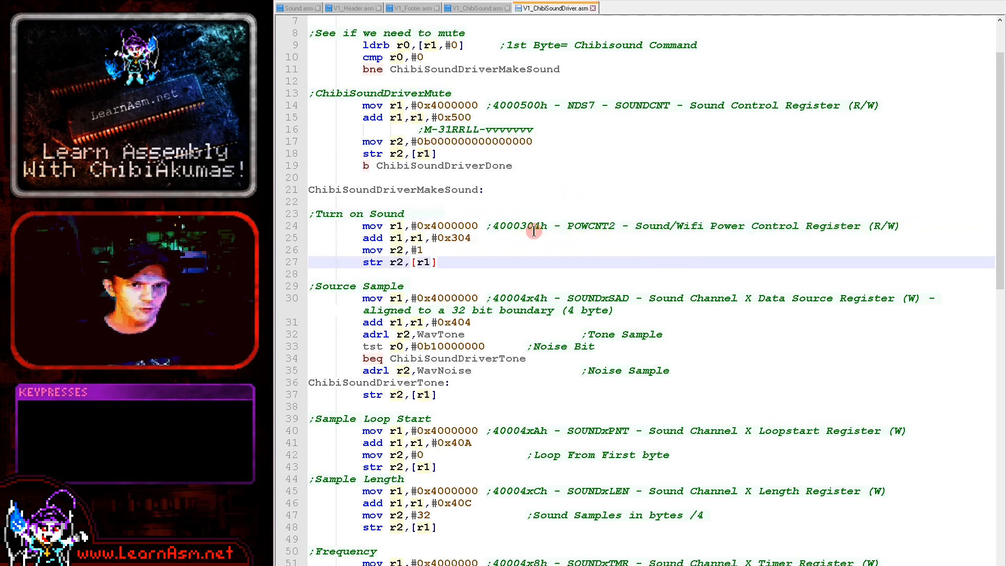
double_click(519, 226)
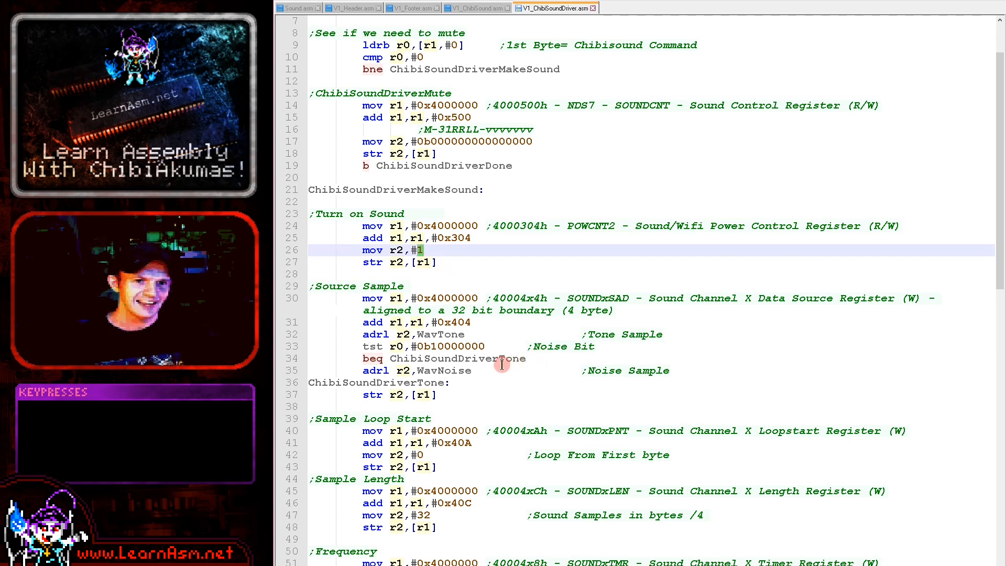
scroll(down, 3)
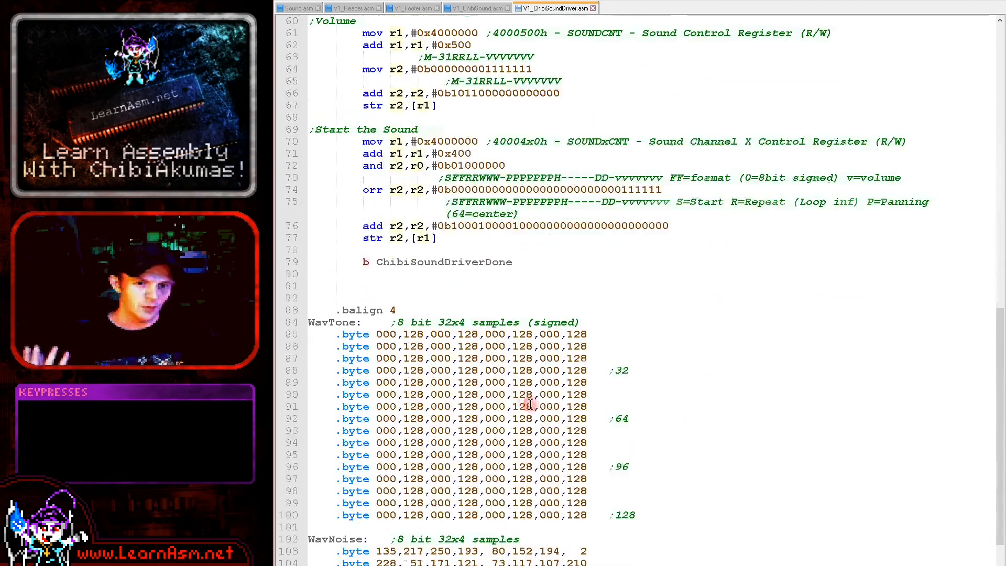
scroll(down, 3)
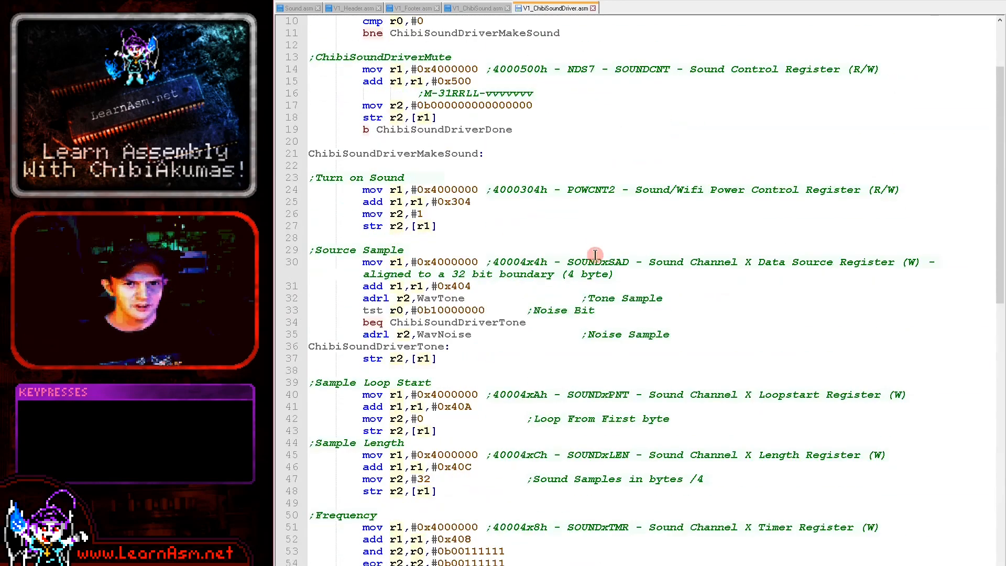
mouse_move(544, 290)
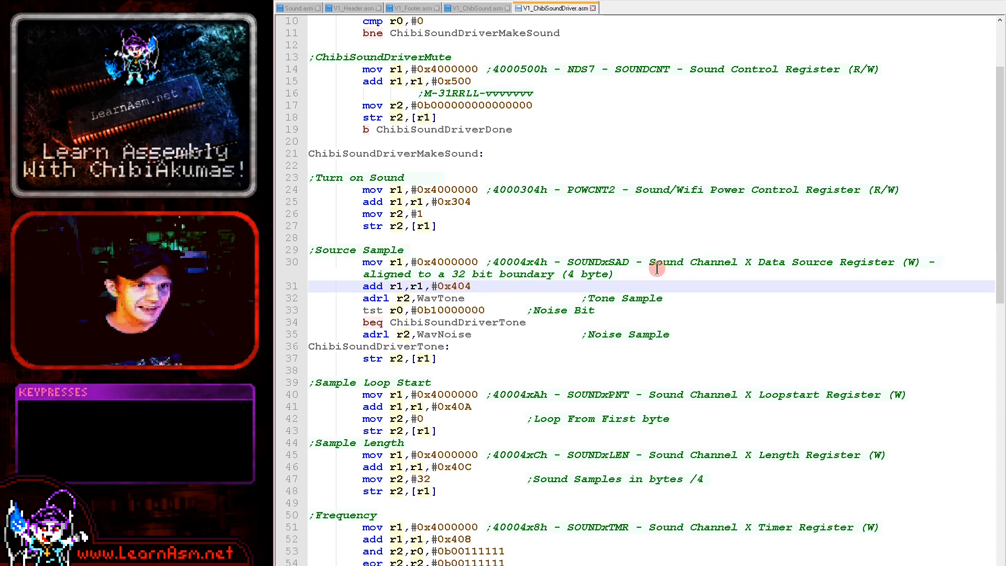
mouse_move(499, 317)
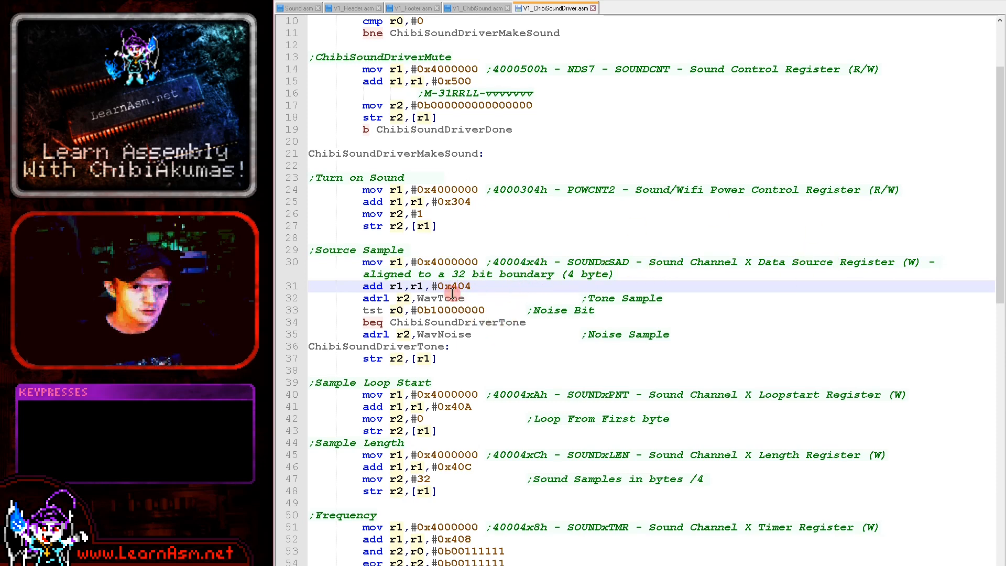
double_click(443, 335)
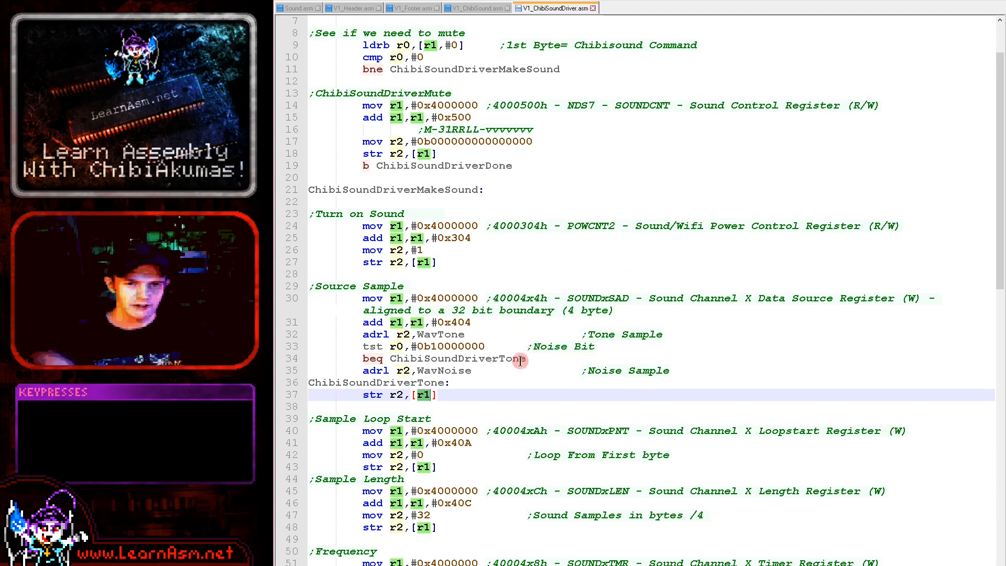
scroll(down, 3)
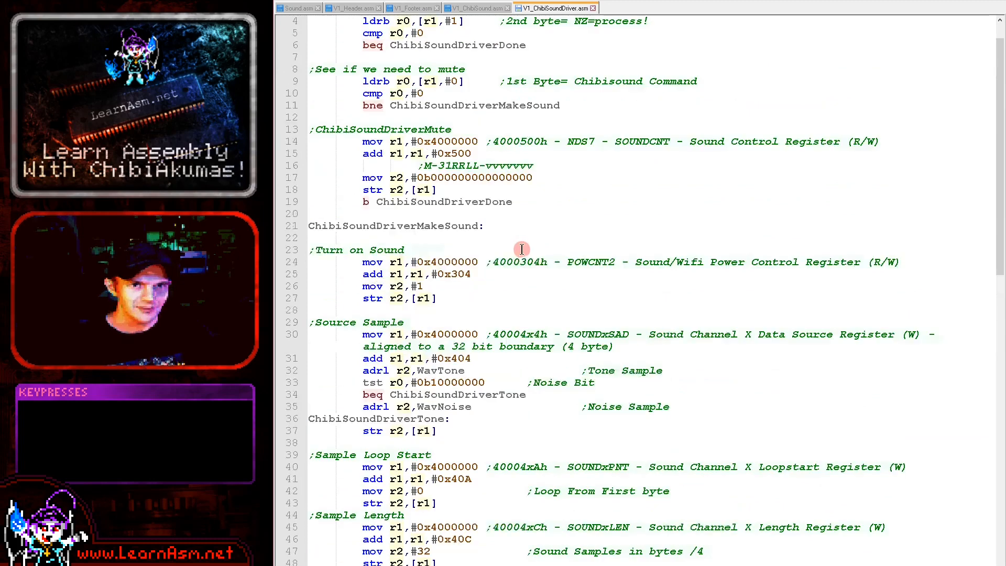
scroll(down, 3)
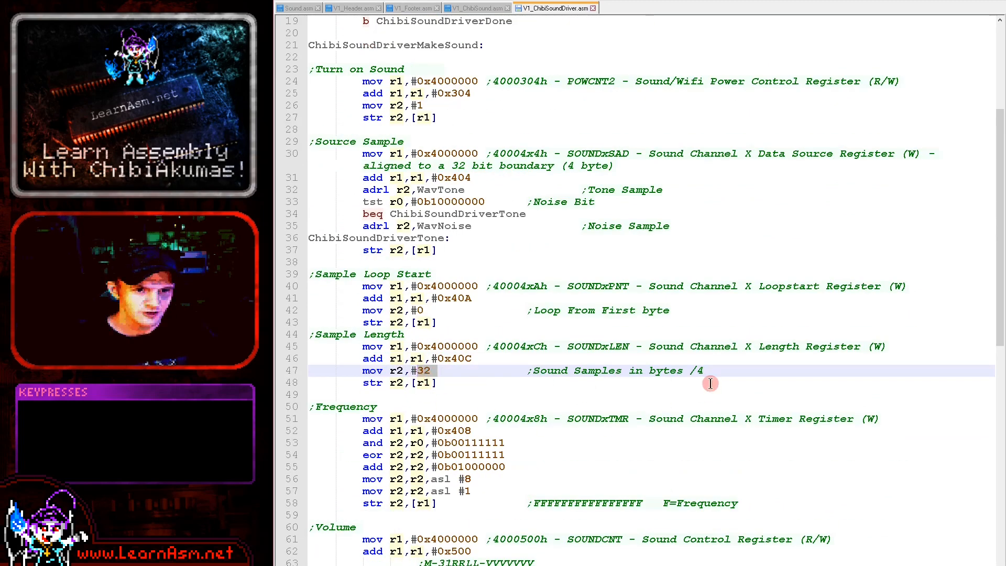
mouse_move(529, 493)
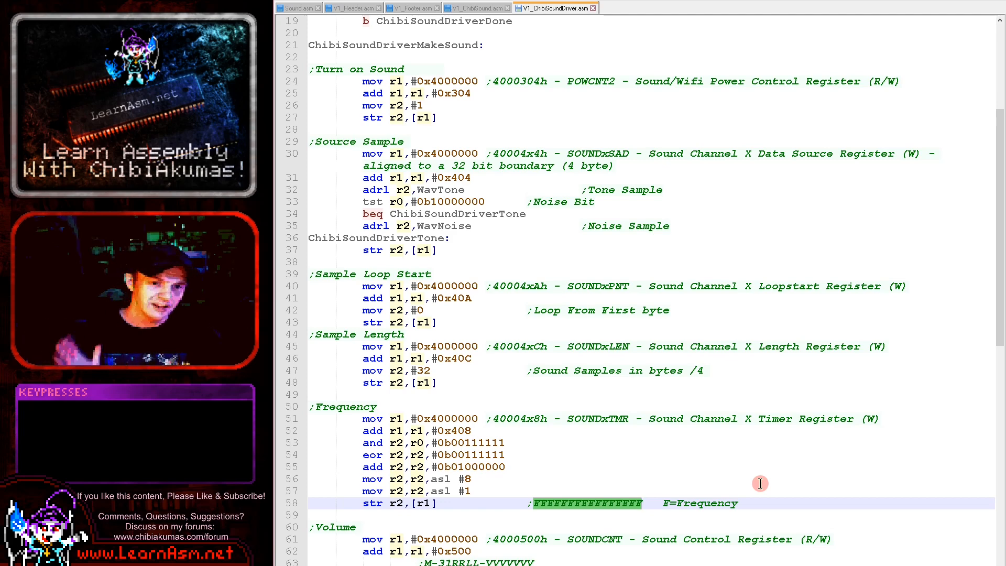
scroll(down, 3)
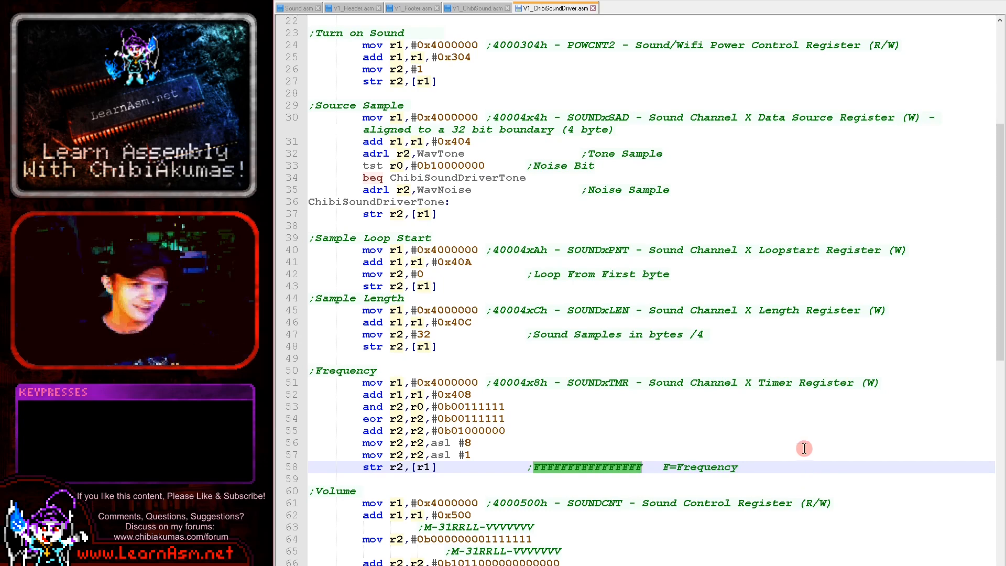
mouse_move(747, 458)
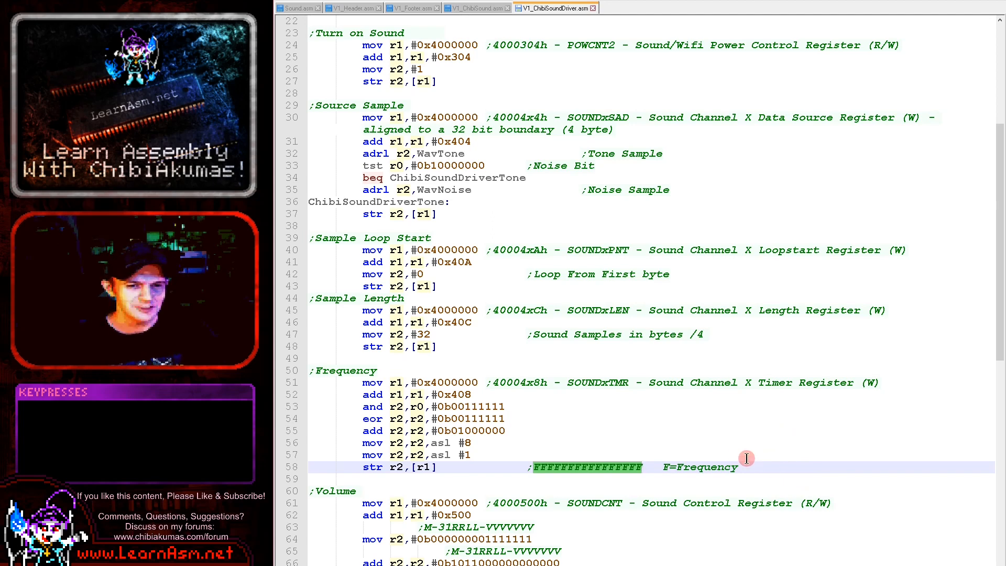
mouse_move(505, 364)
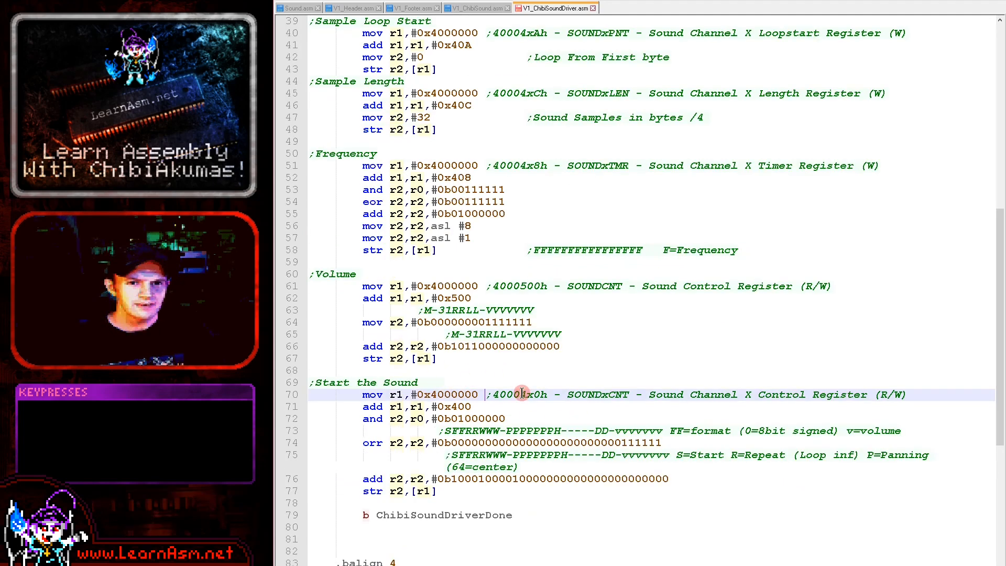
mouse_move(545, 286)
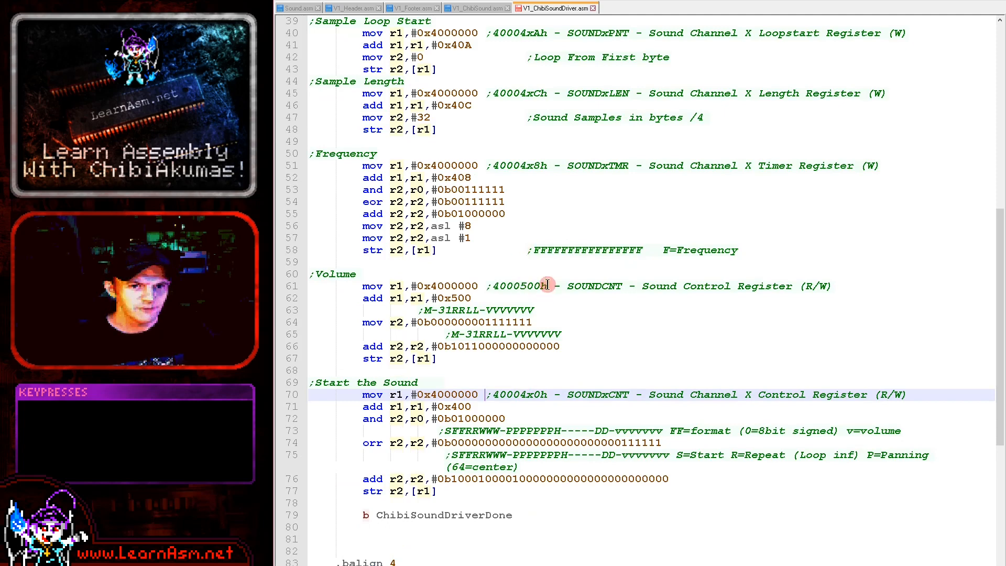
mouse_move(600, 302)
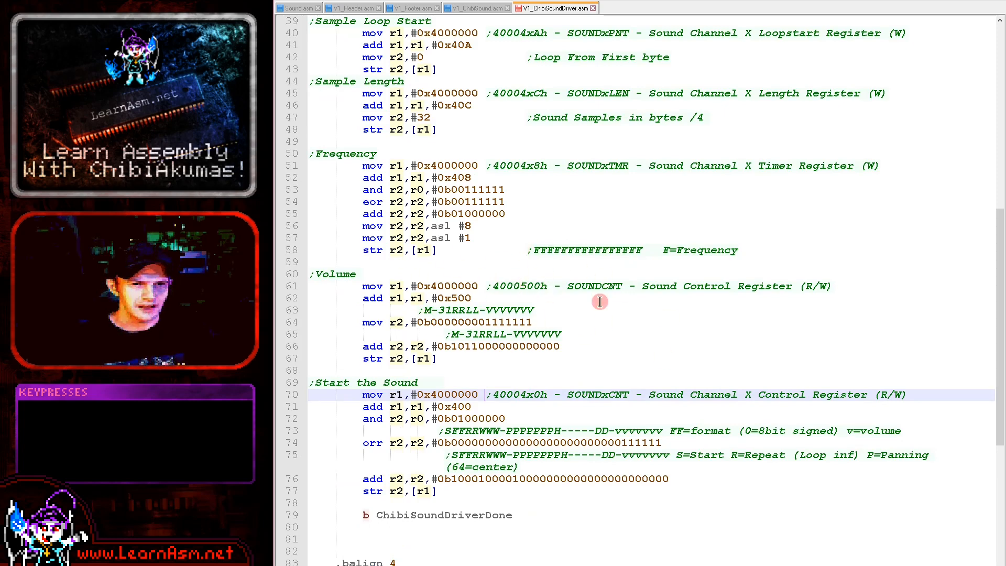
mouse_move(536, 334)
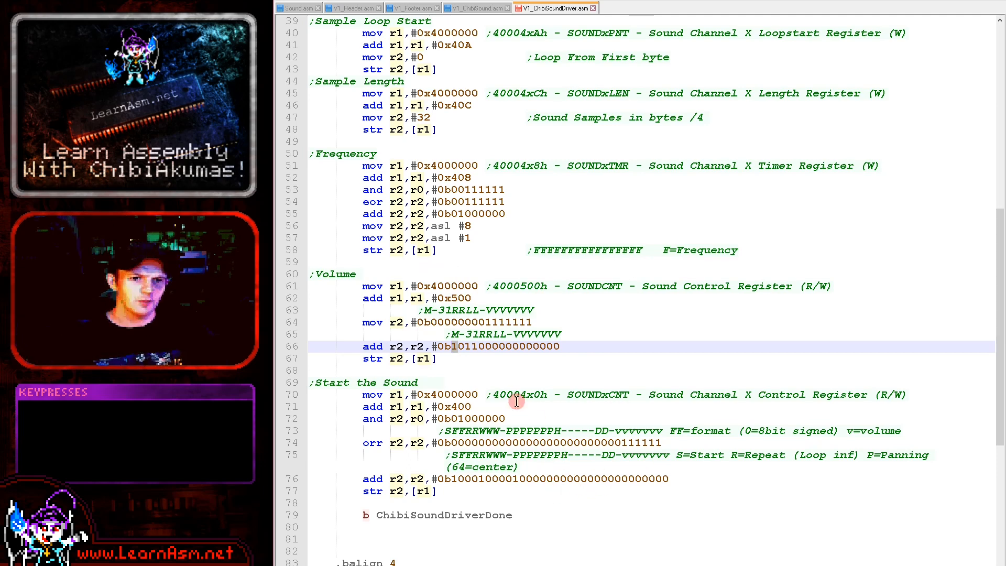
mouse_move(537, 409)
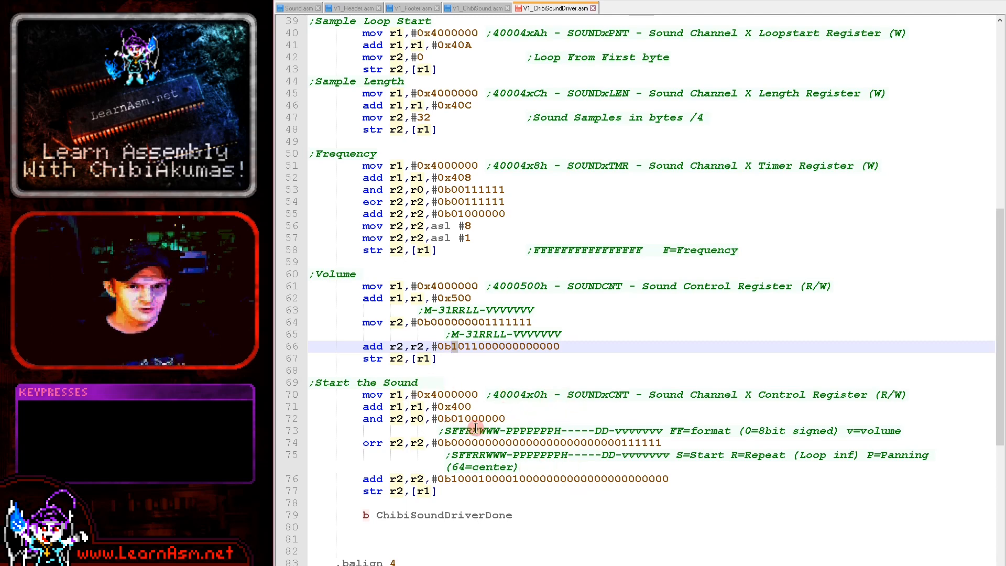
click(466, 420)
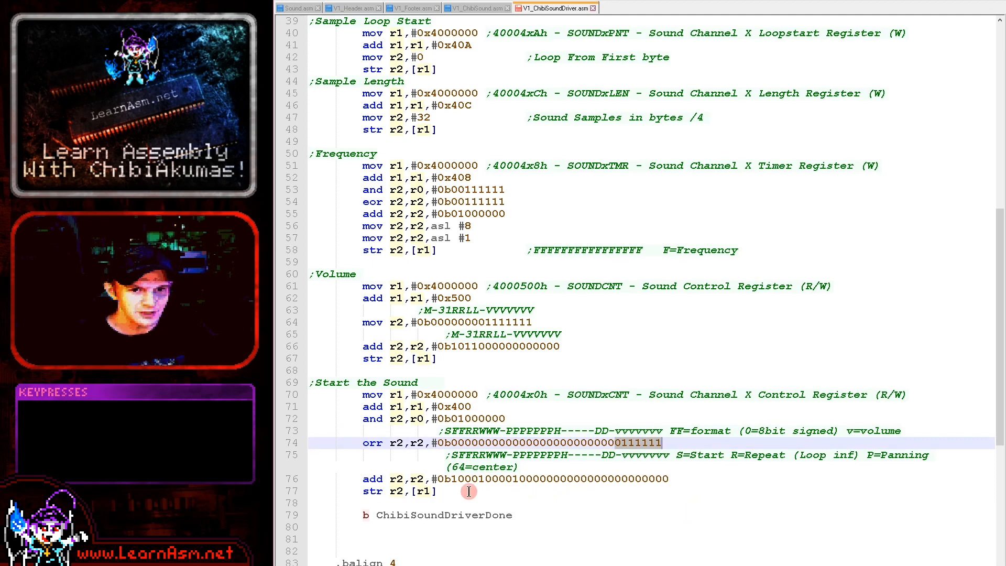
click(475, 454)
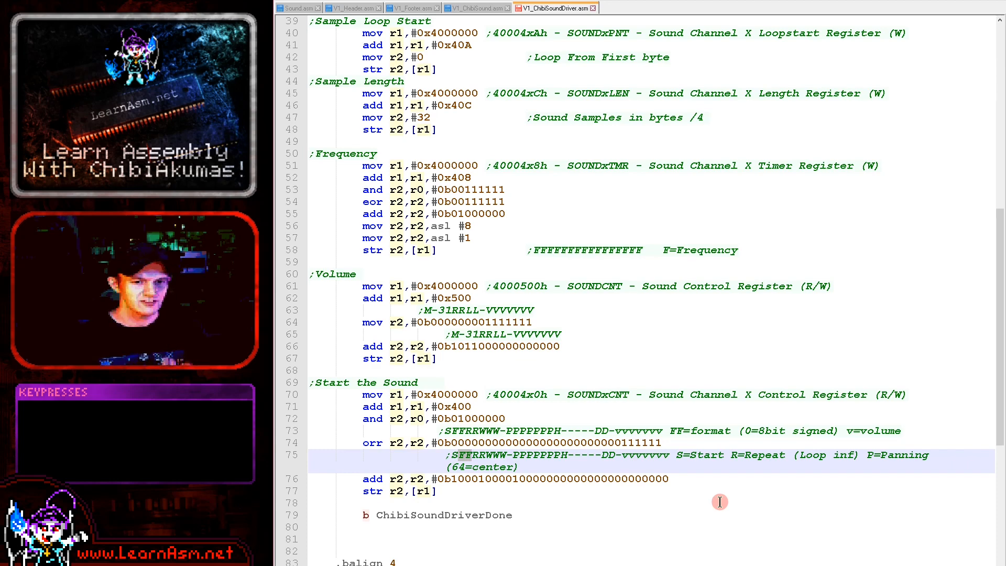
scroll(down, 3)
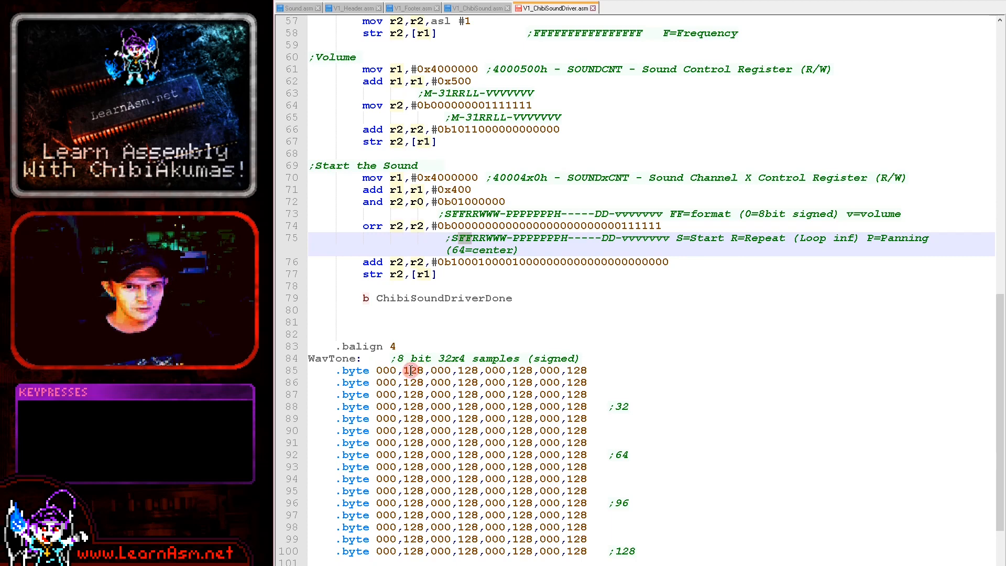
mouse_move(685, 396)
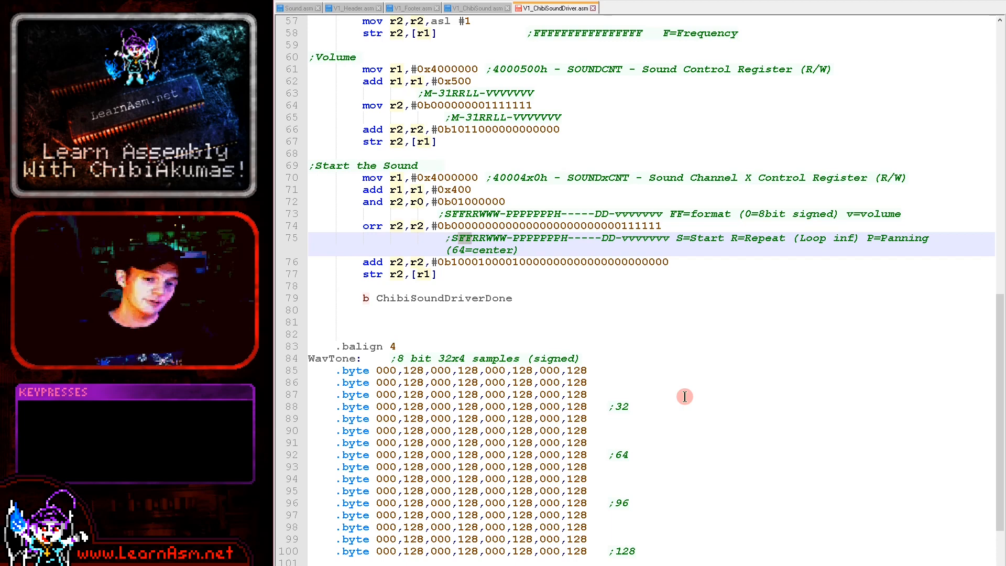
mouse_move(674, 385)
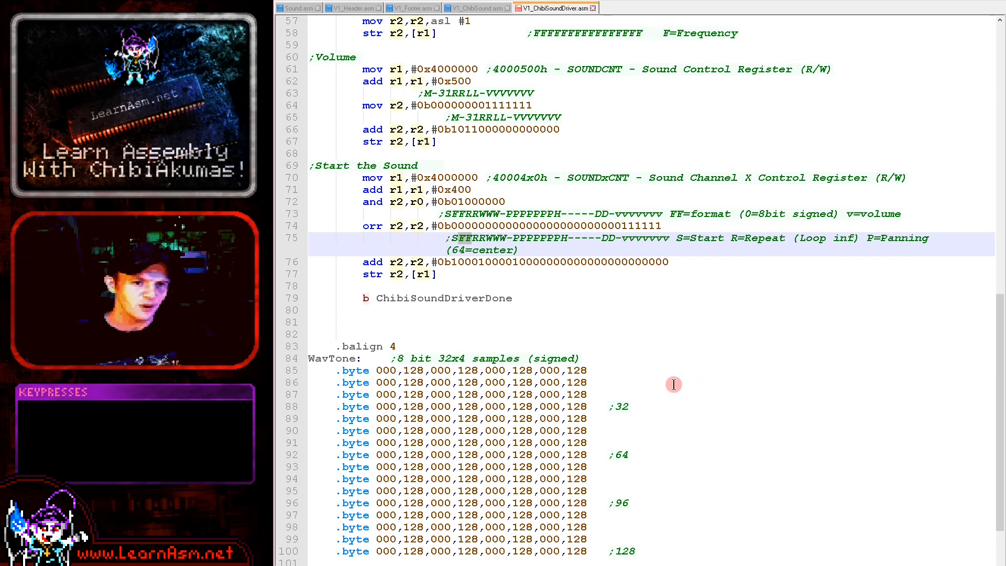
mouse_move(652, 392)
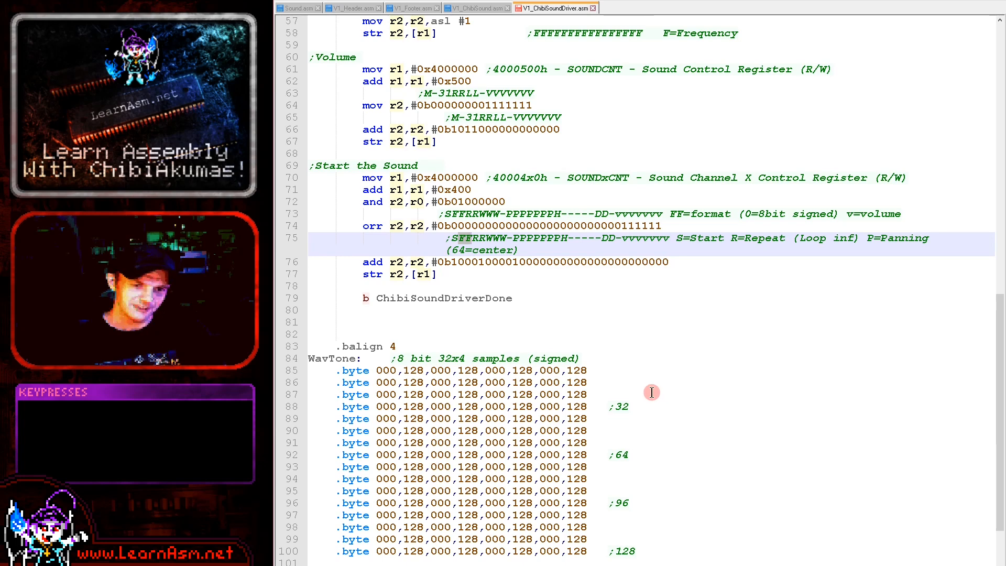
scroll(down, 3)
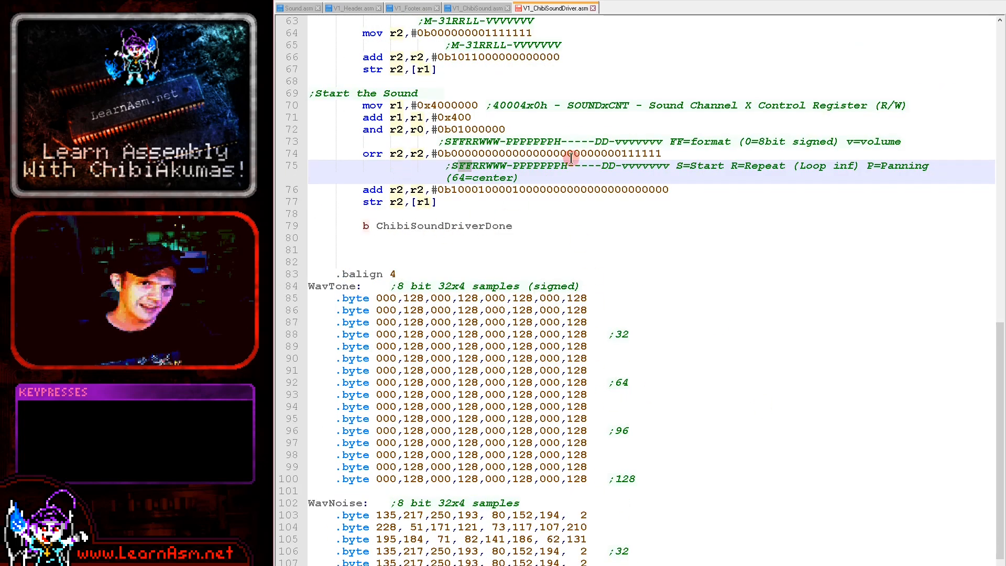
scroll(down, 3)
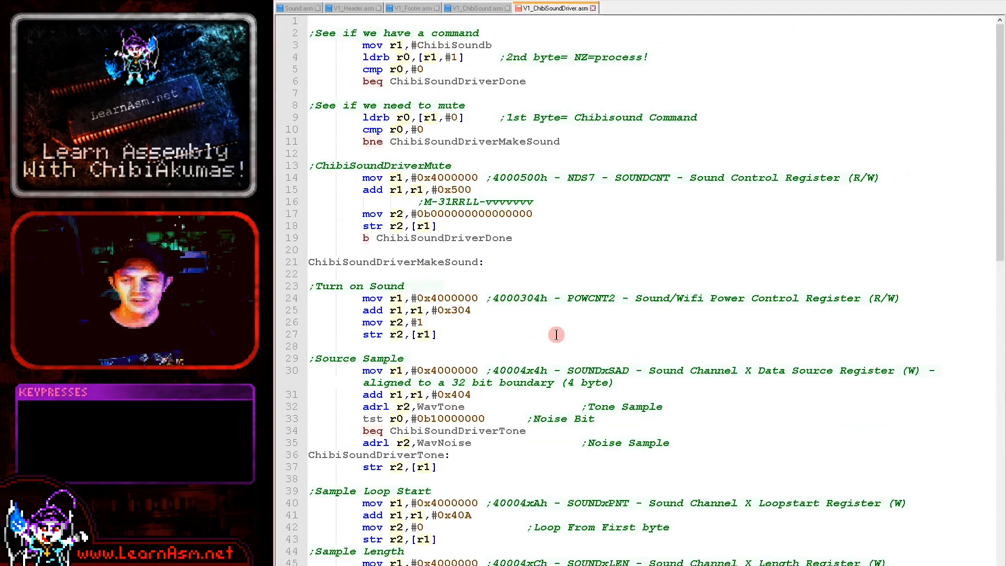
scroll(down, 3)
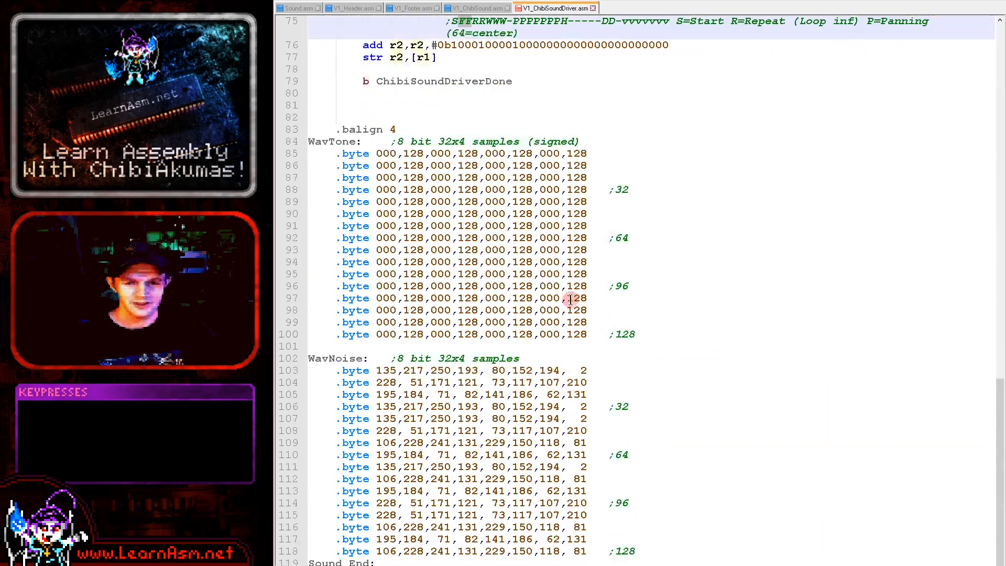